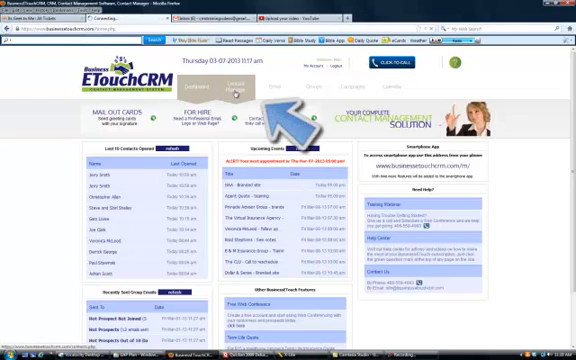
Step: Open the Import Contacts window from the CRM home page
{"action": "left_click", "coordinate": [232, 84]}
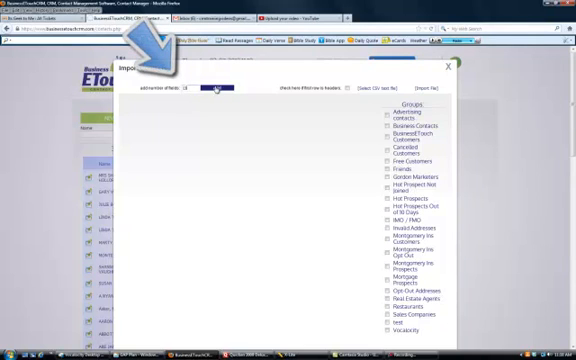
Step: Map the first CSV columns to Last Name, First Name and the next contact field
{"action": "left_click", "coordinate": [204, 88]}
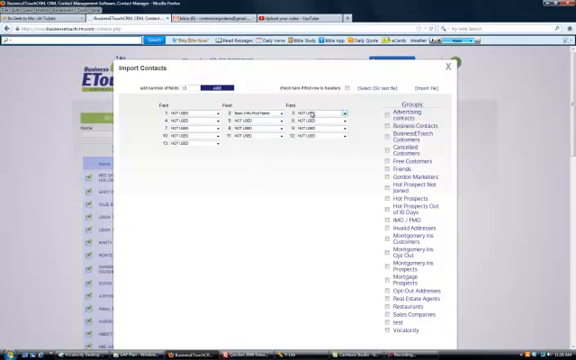
{"action": "left_click", "coordinate": [332, 122]}
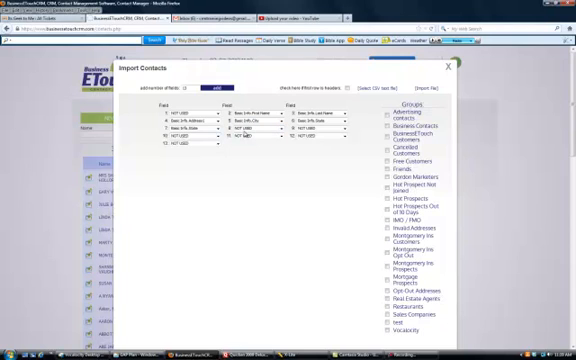
{"action": "left_click", "coordinate": [336, 128]}
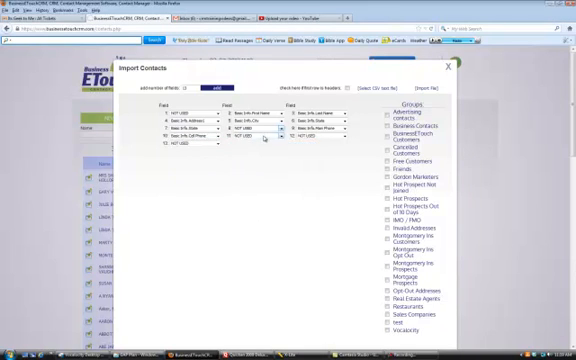
{"action": "left_click", "coordinate": [270, 136]}
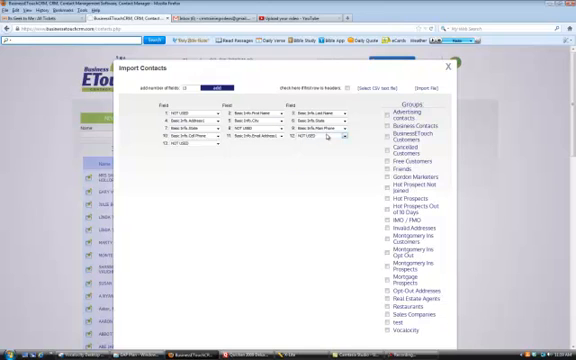
Step: Map the remaining CSV columns to their matching contact fields for the import
{"action": "left_click", "coordinate": [332, 138]}
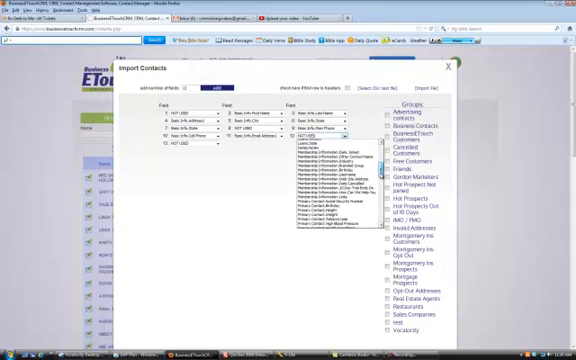
{"action": "scroll", "scroll_direction": "down", "scroll_amount": 3}
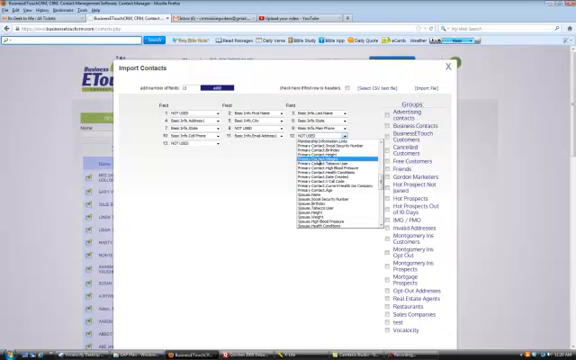
{"action": "left_click", "coordinate": [332, 160]}
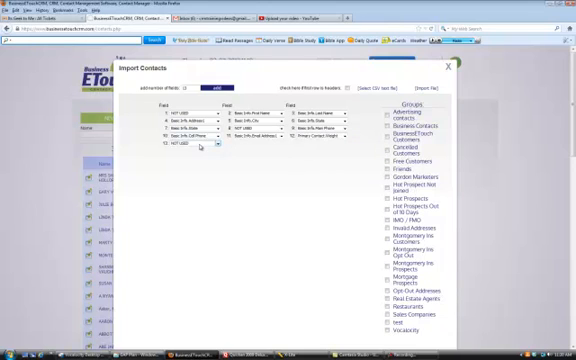
{"action": "left_click", "coordinate": [212, 146]}
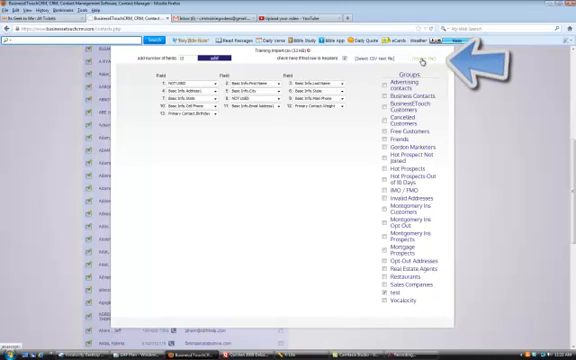
Step: Show the import preview table and review the listed names, addresses, phones and emails
{"action": "left_click", "coordinate": [436, 60]}
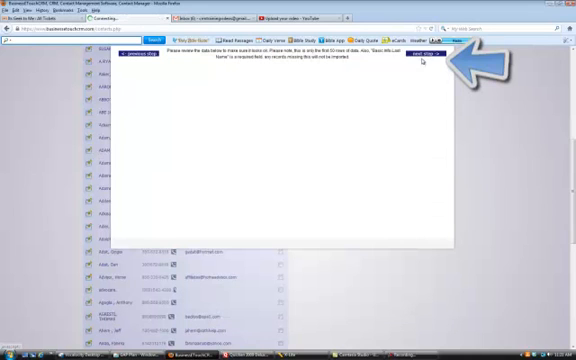
{"action": "left_click", "coordinate": [422, 52]}
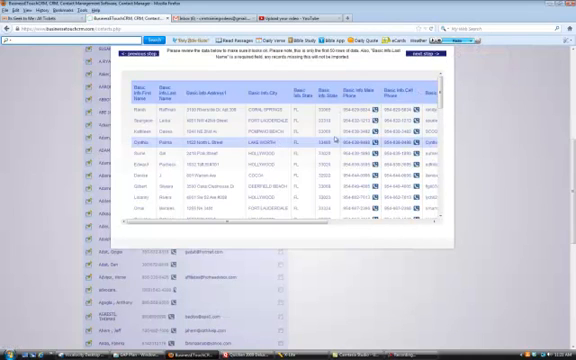
{"action": "scroll", "scroll_direction": "down", "scroll_amount": 3}
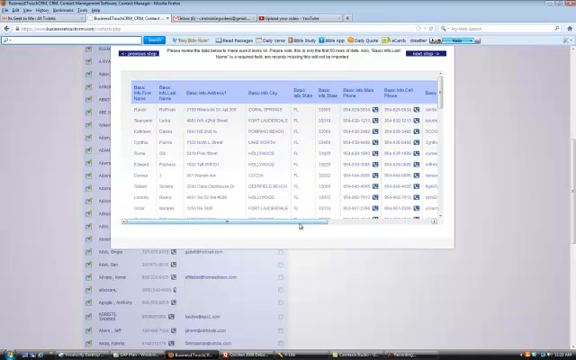
{"action": "scroll", "scroll_direction": "right", "scroll_amount": 3}
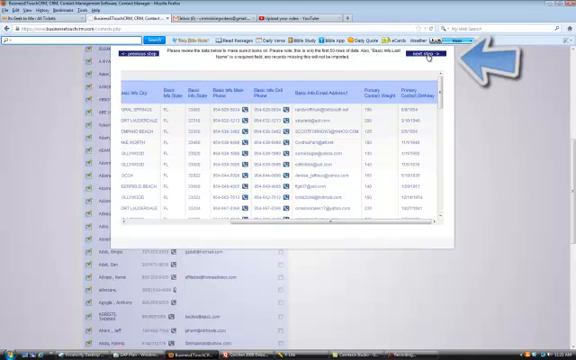
Step: Confirm the import so 252 contacts appear in the Test Group contacts list
{"action": "left_click", "coordinate": [420, 52]}
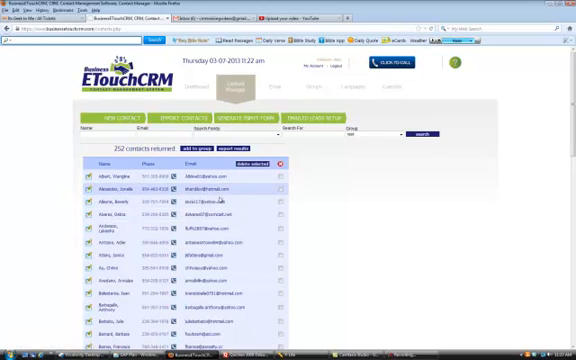
Step: Save the contact sheet as CSV (Comma delimited) via Save As
{"action": "left_click", "coordinate": [100, 176]}
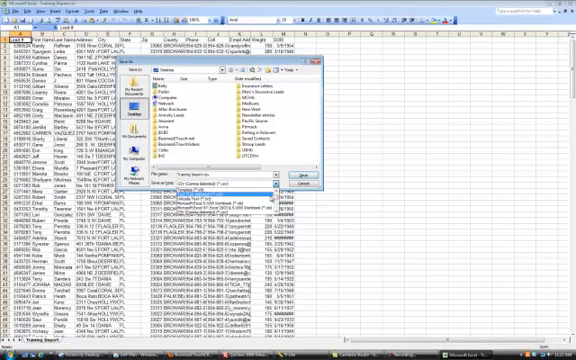
{"action": "left_click", "coordinate": [230, 192]}
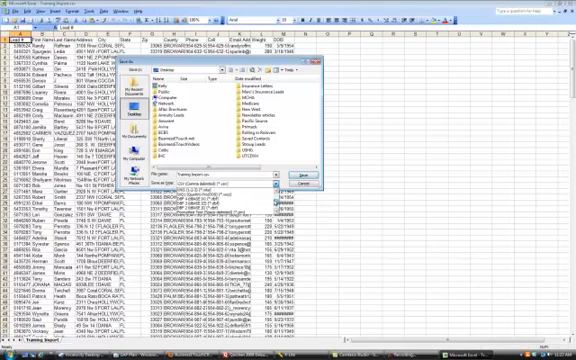
{"action": "left_click", "coordinate": [280, 192]}
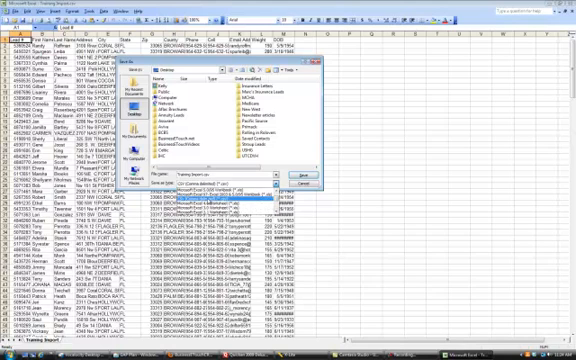
{"action": "left_click", "coordinate": [216, 198]}
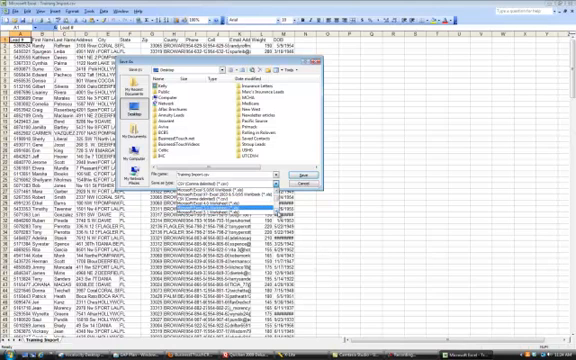